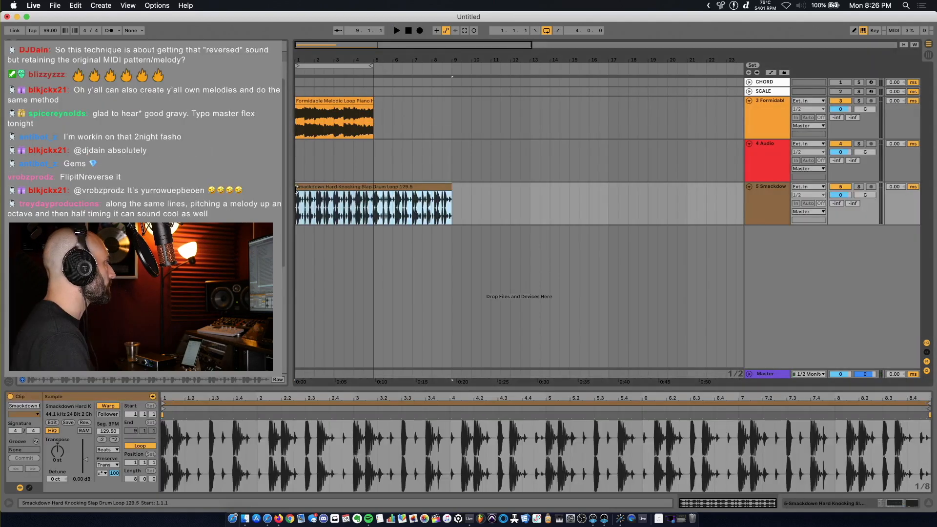
Step: Play the piano and drum loops together and bring the tempo to 118 BPM
click(396, 30)
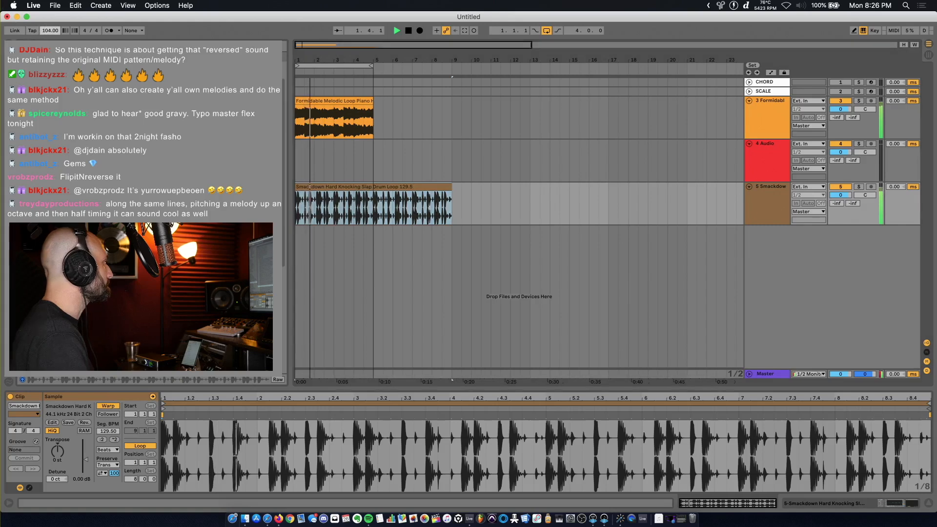
click(50, 30)
text(118)
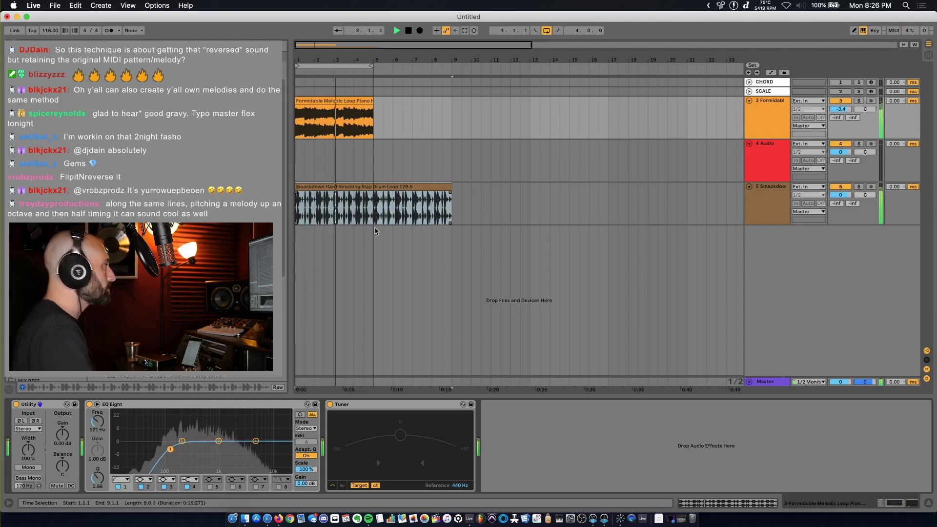
Step: Select a clip in the arrangement and play back the shifted piano and drums
click(373, 202)
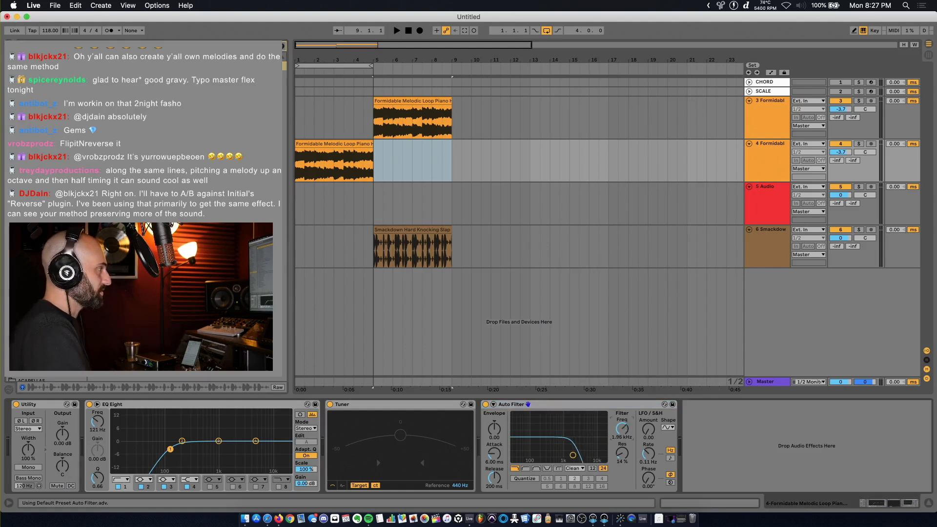
click(396, 30)
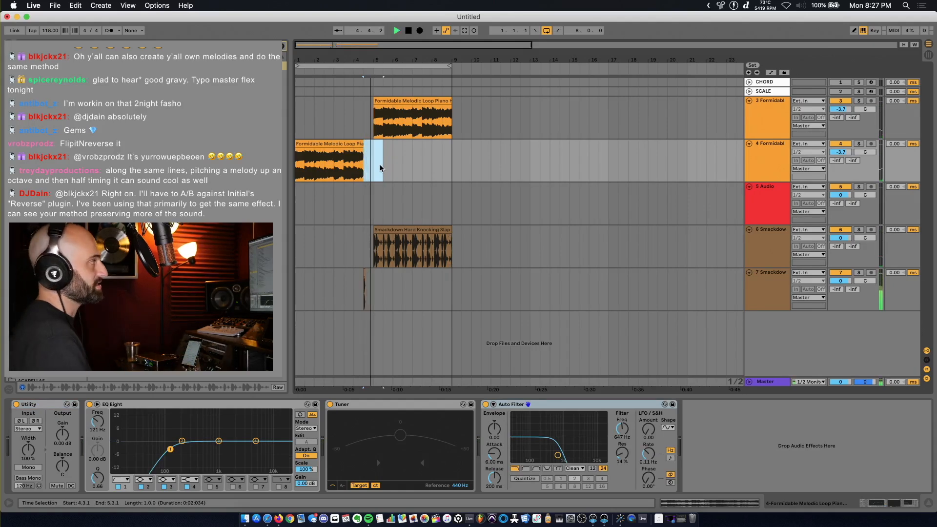
click(769, 272)
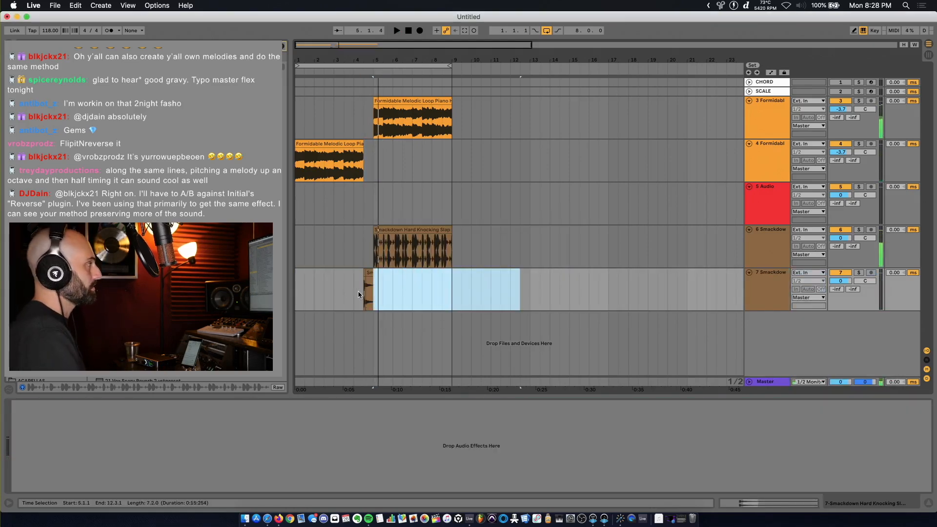
click(396, 29)
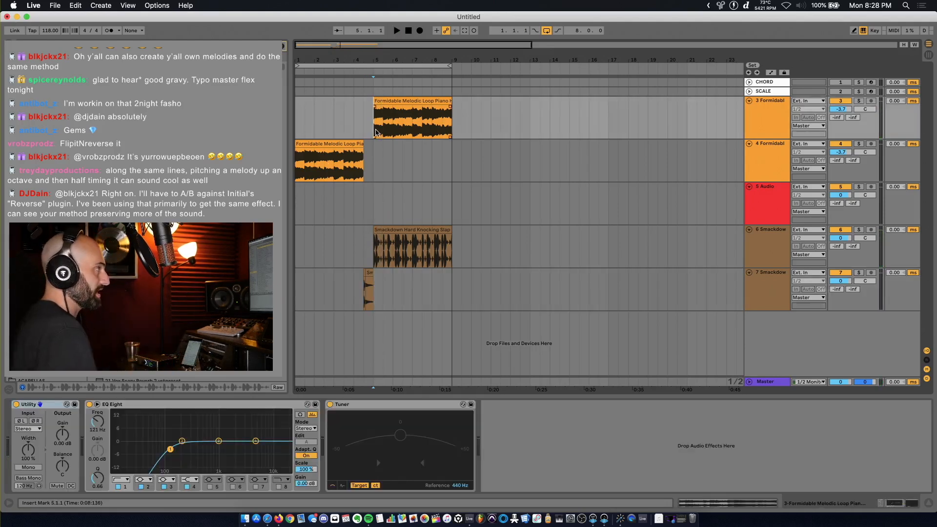
Step: Select the new reverb piano-slice track in the track header area
click(768, 290)
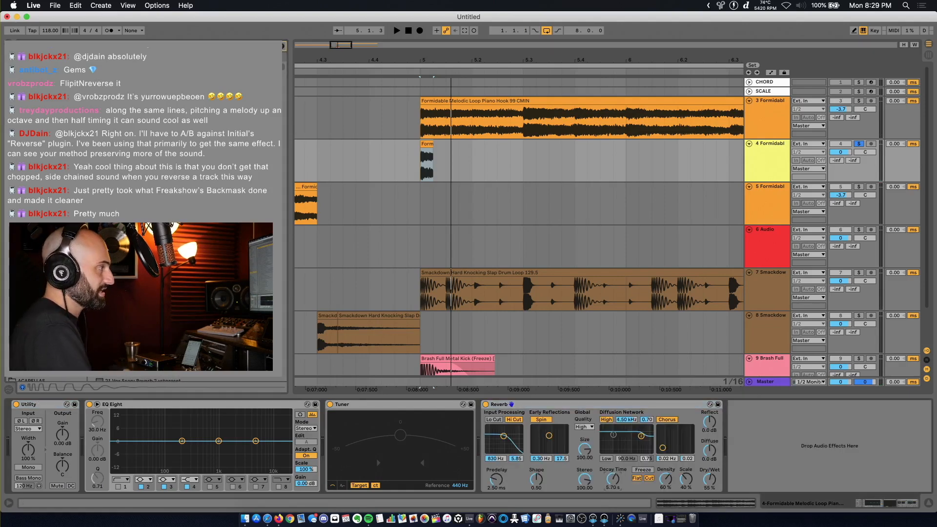
Step: Play back, freeze the reverb piano track, and select its rendered tail in the arrangement
click(396, 30)
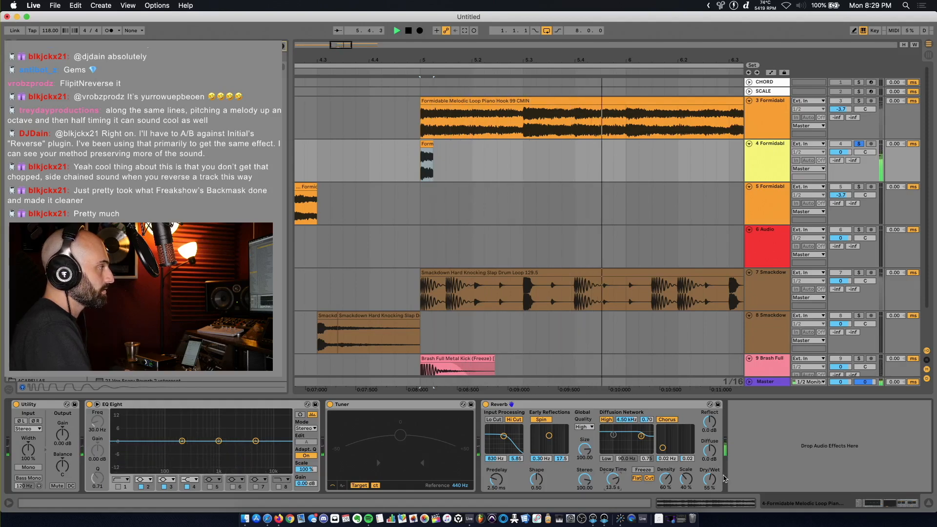
right_click(768, 144)
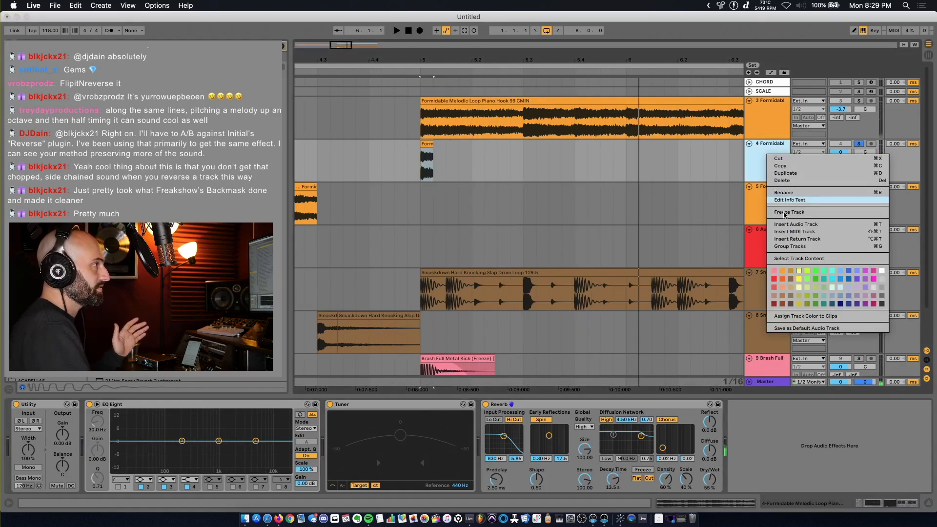
click(789, 212)
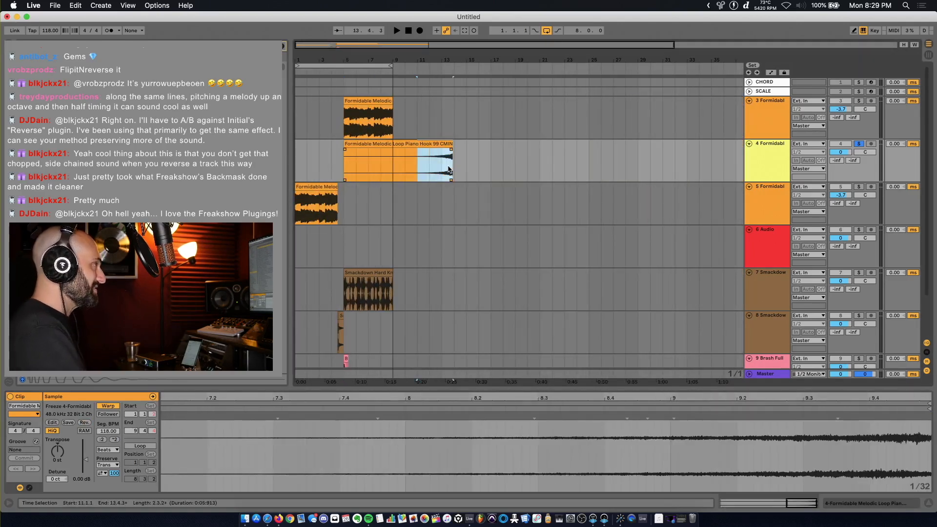
click(298, 162)
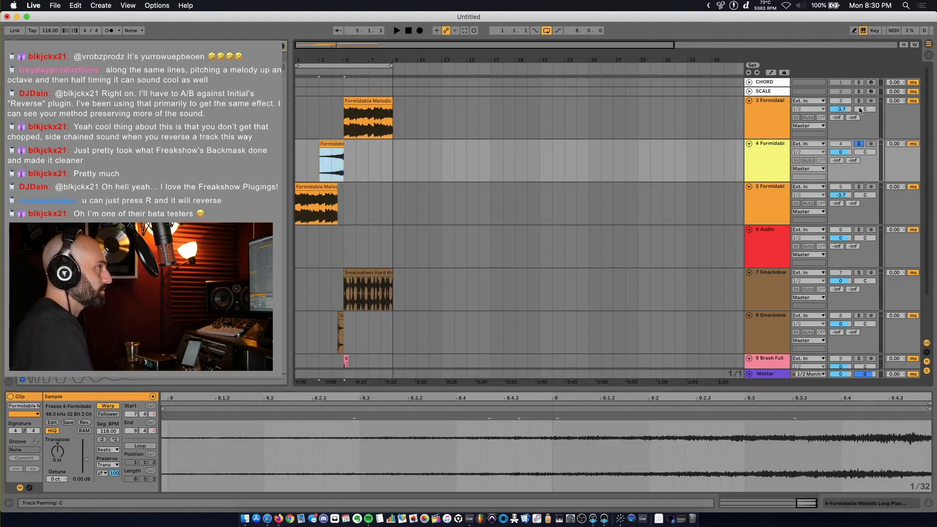
click(332, 161)
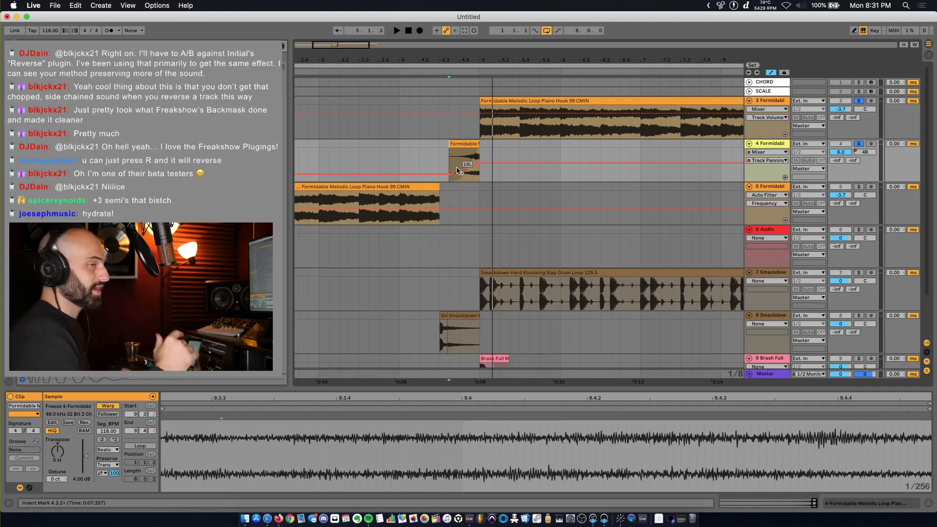
click(396, 31)
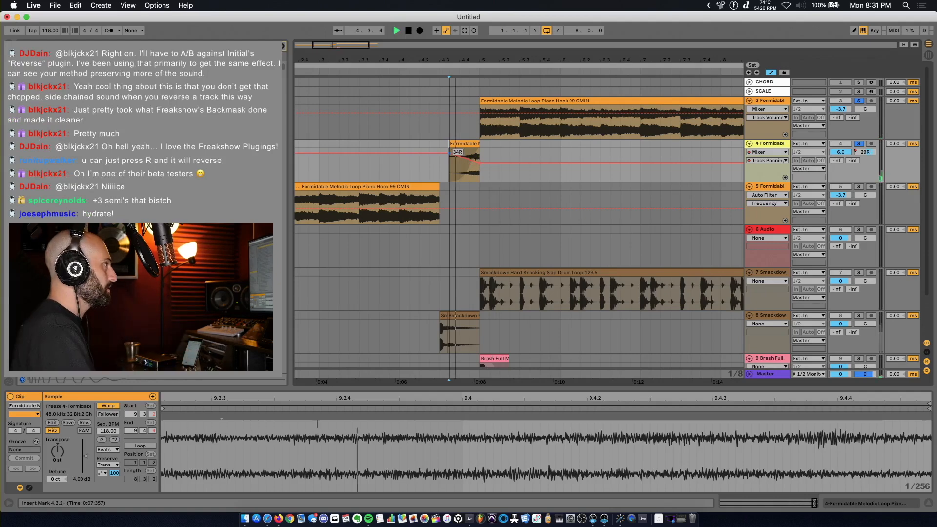